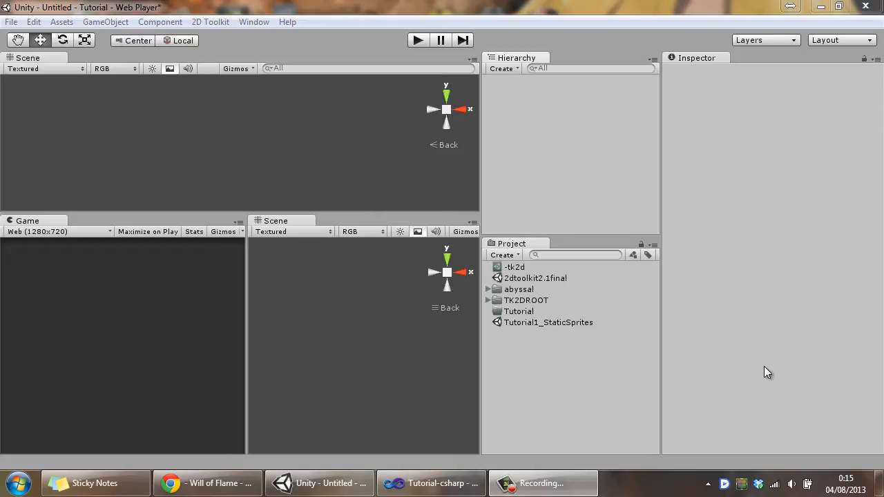
{"action": "mouse_move", "coordinate": [751, 316]}
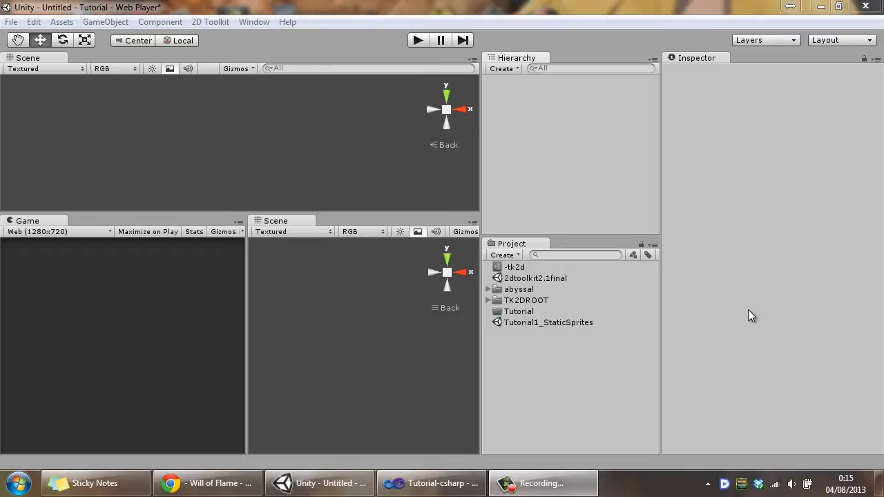
{"action": "mouse_move", "coordinate": [634, 179]}
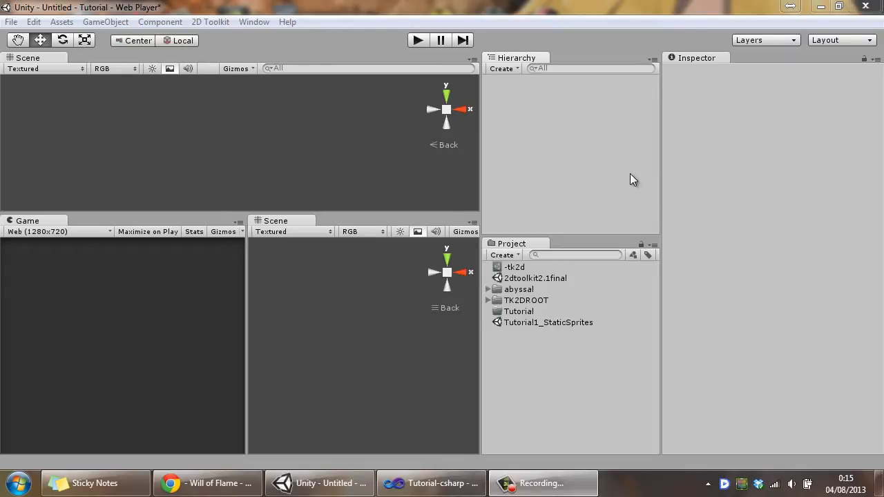
{"action": "mouse_move", "coordinate": [634, 172]}
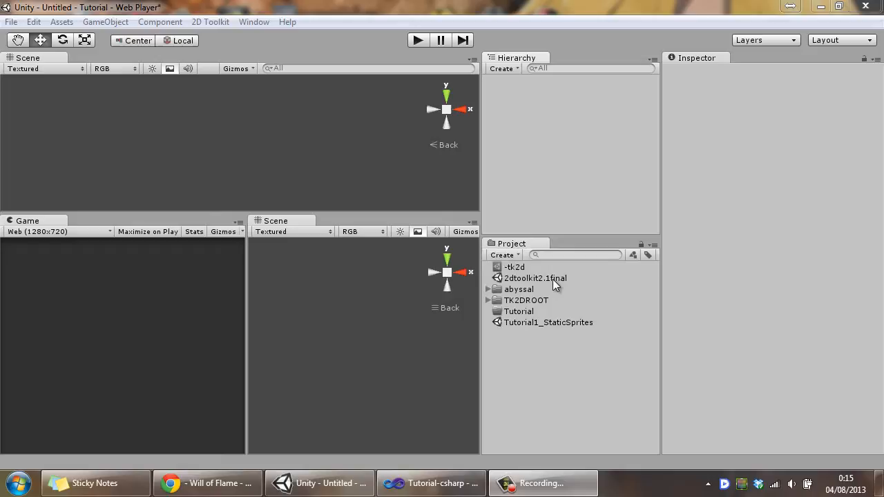
{"action": "mouse_move", "coordinate": [559, 283]}
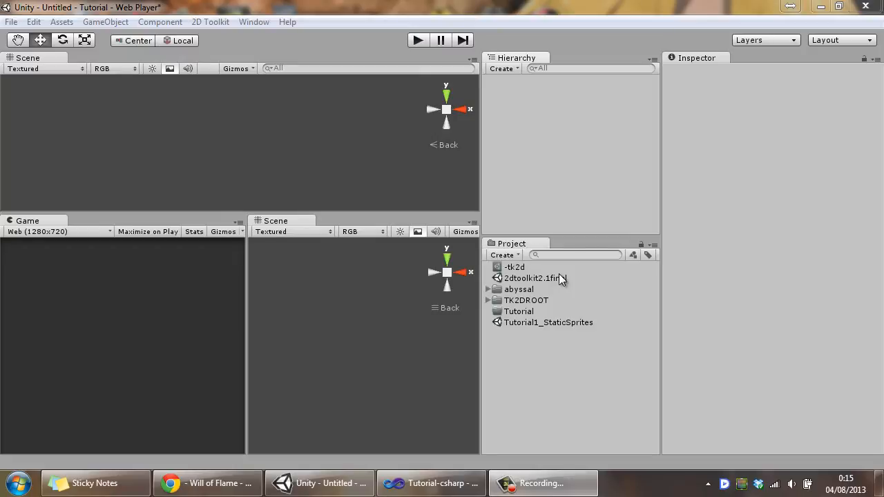
{"action": "mouse_move", "coordinate": [566, 218]}
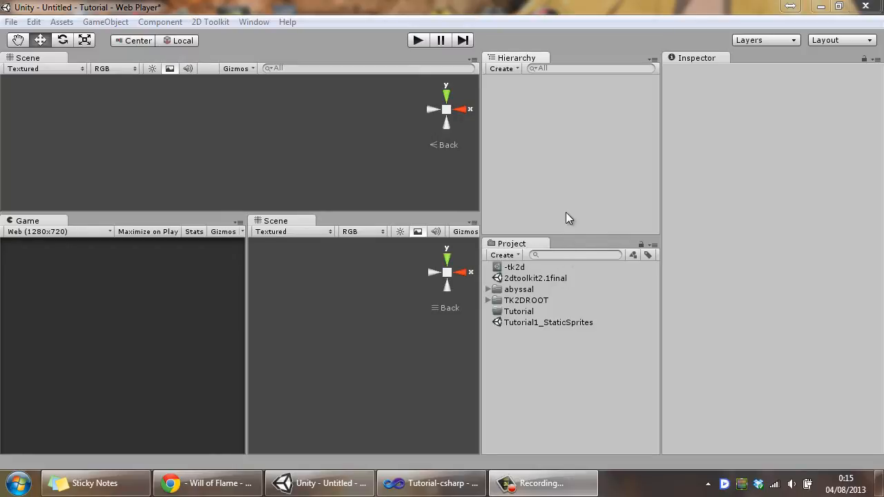
Add a tk2d Camera to the scene from the Hierarchy Create menu.
{"action": "left_click", "coordinate": [501, 69]}
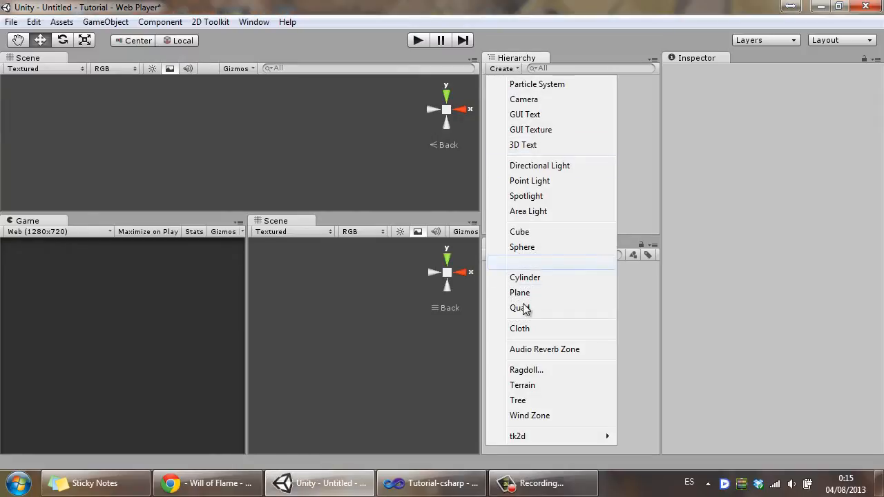
{"action": "mouse_move", "coordinate": [517, 436]}
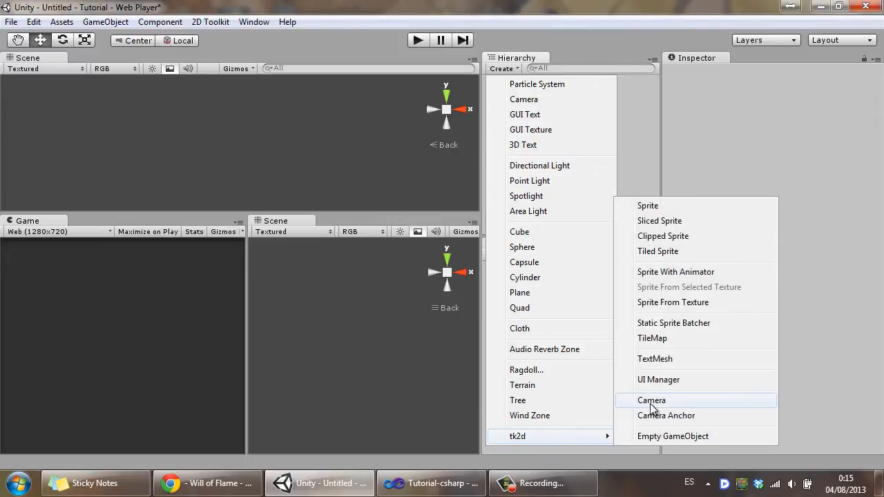
{"action": "left_click", "coordinate": [652, 400]}
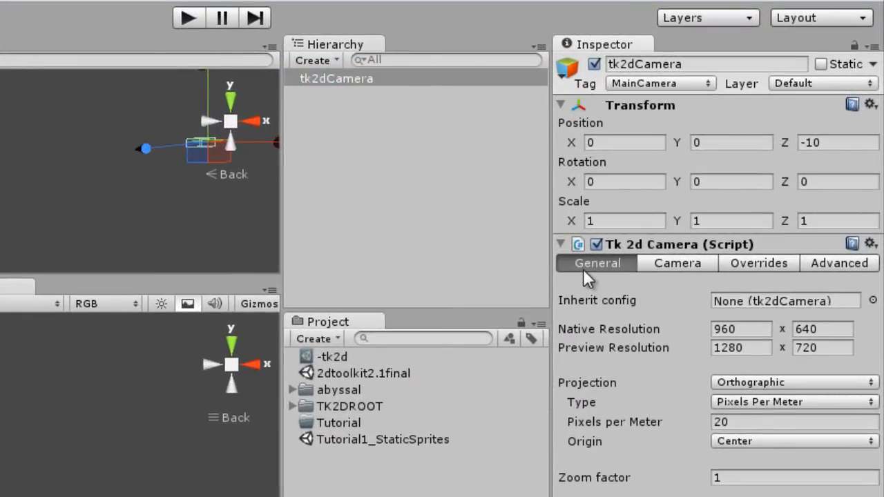
{"action": "mouse_move", "coordinate": [608, 338]}
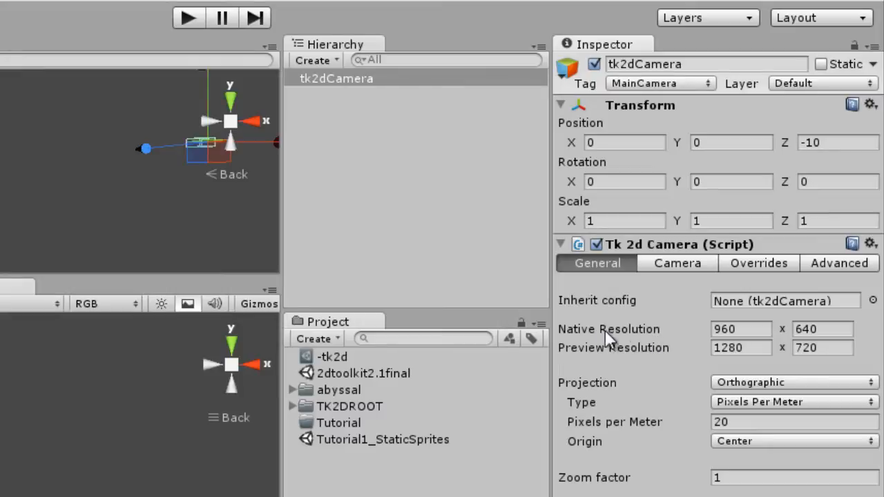
{"action": "mouse_move", "coordinate": [670, 339]}
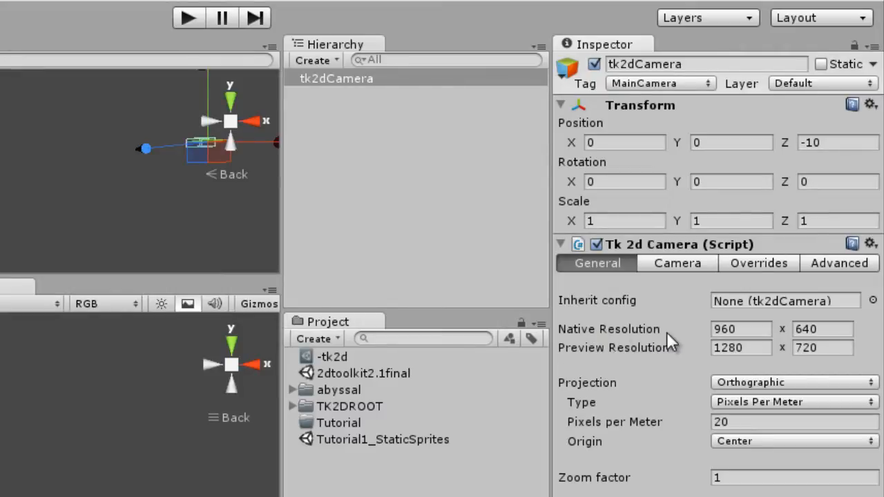
{"action": "mouse_move", "coordinate": [705, 335]}
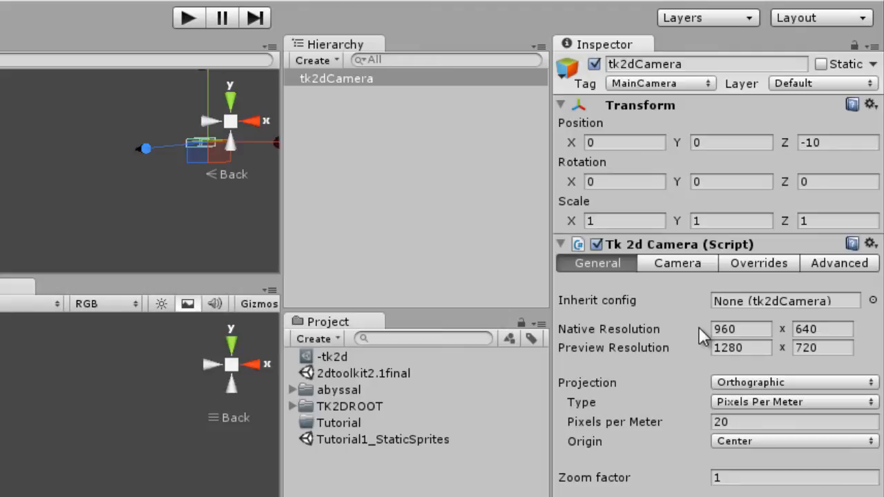
Set the tk2dCamera native resolution to 1280 × 720 at 20 pixels per meter.
{"action": "left_click", "coordinate": [740, 329]}
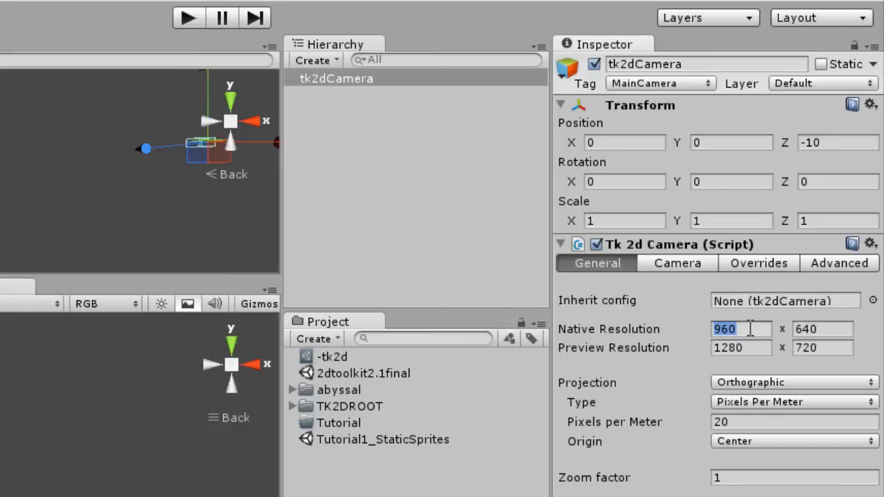
{"action": "type", "text": "1280"}
{"action": "left_click", "coordinate": [822, 328]}
{"action": "type", "text": "7"}
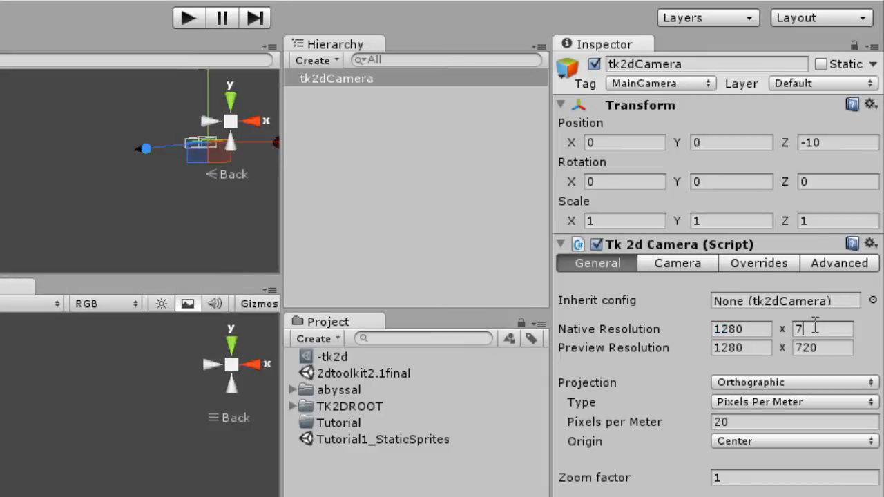
{"action": "type", "text": "20"}
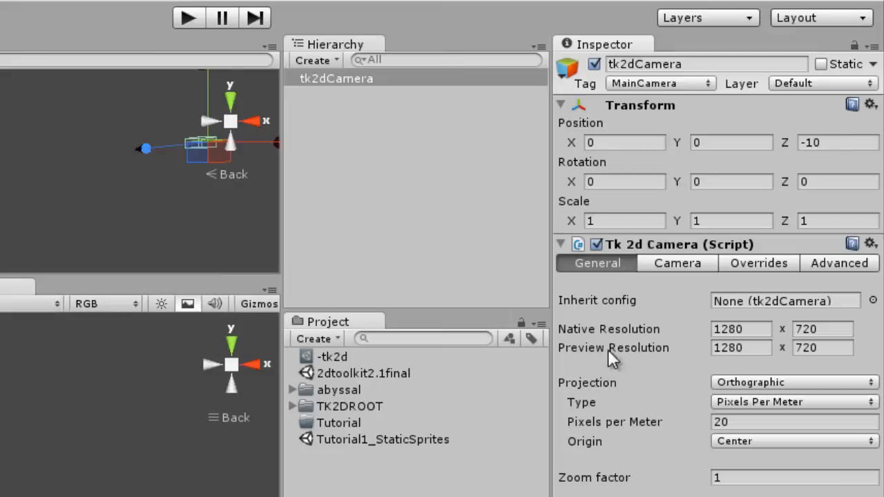
{"action": "mouse_move", "coordinate": [624, 359]}
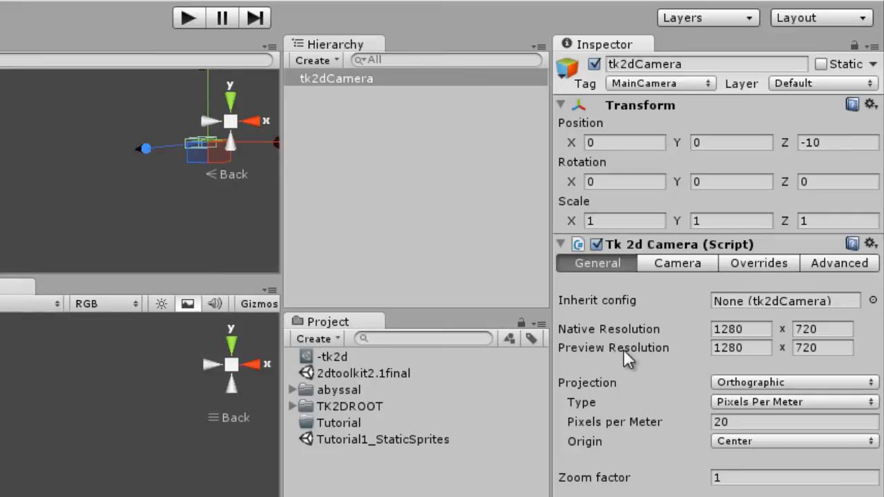
{"action": "mouse_move", "coordinate": [250, 376]}
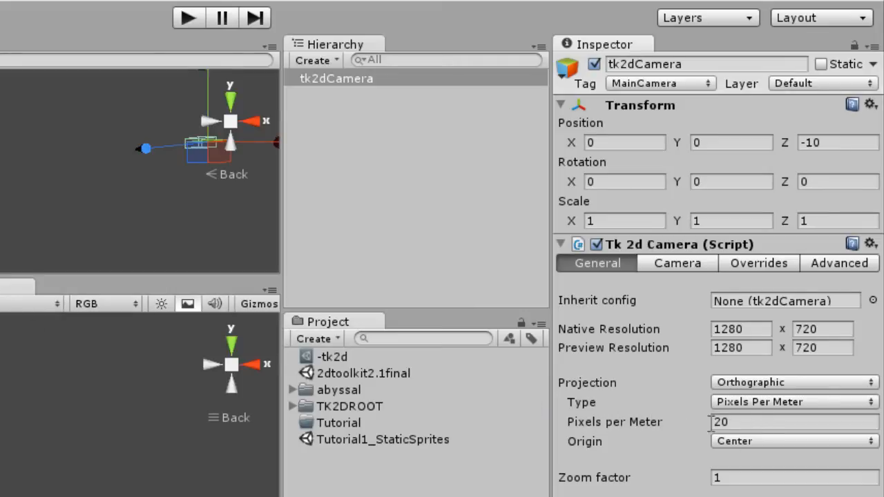
{"action": "left_click", "coordinate": [759, 422]}
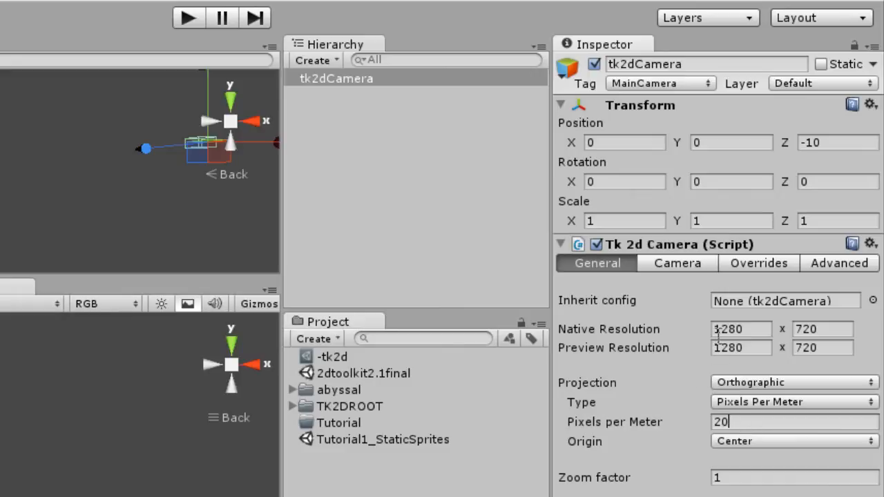
Show the tk2dCamera's resolution override settings (wildcard match, fit visible, center).
{"action": "left_click", "coordinate": [757, 262]}
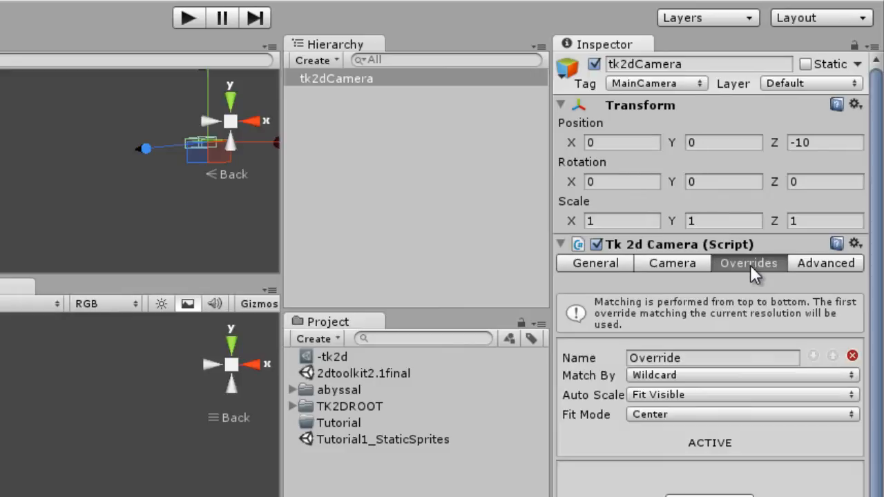
{"action": "mouse_move", "coordinate": [701, 357]}
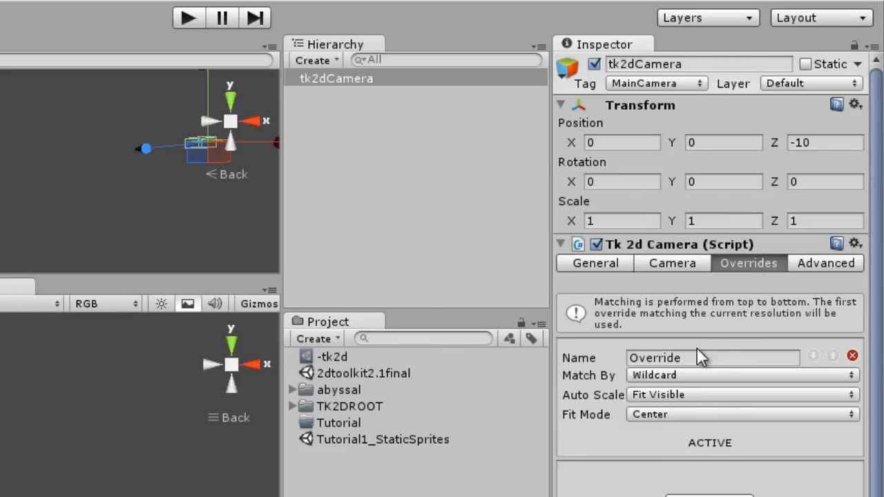
{"action": "mouse_move", "coordinate": [679, 398]}
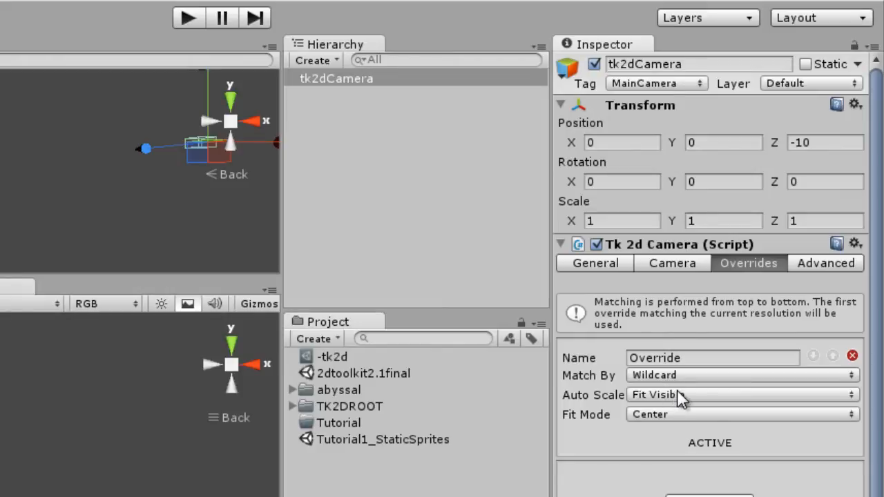
{"action": "mouse_move", "coordinate": [684, 401]}
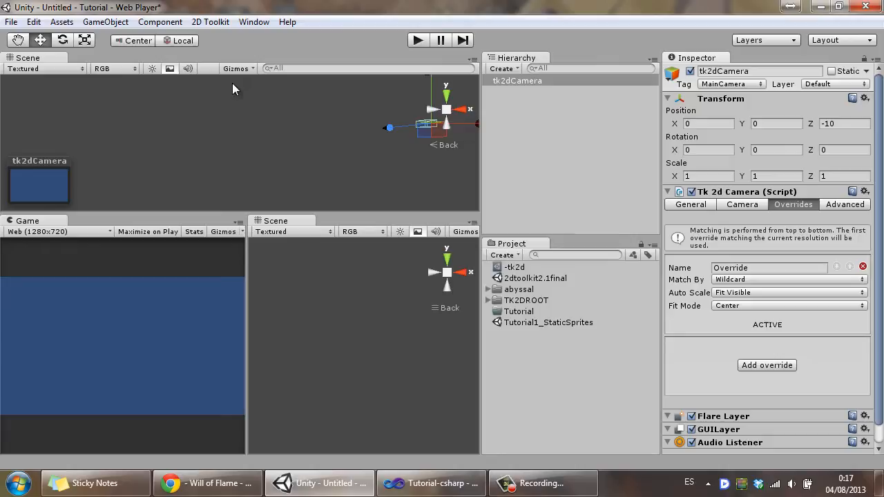
Create a tk2d sprite collection saved as Fish.prefab inside the Tutorial folder.
{"action": "left_click", "coordinate": [61, 22]}
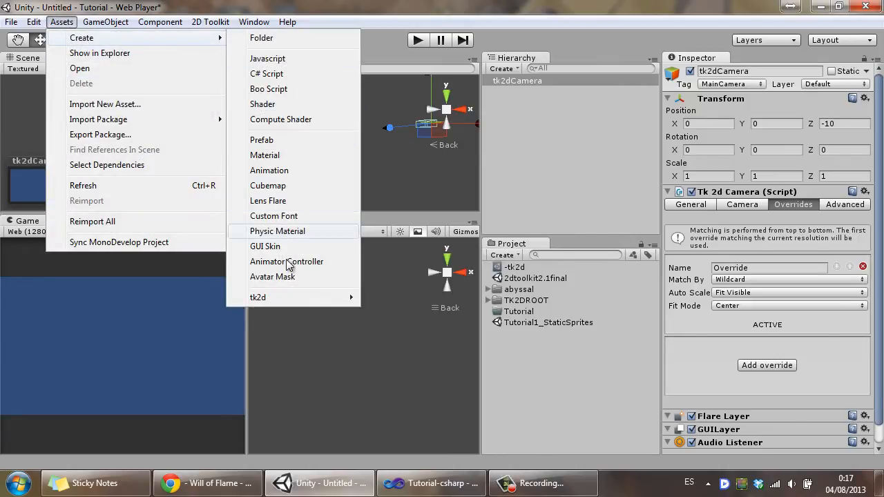
{"action": "left_click", "coordinate": [380, 304]}
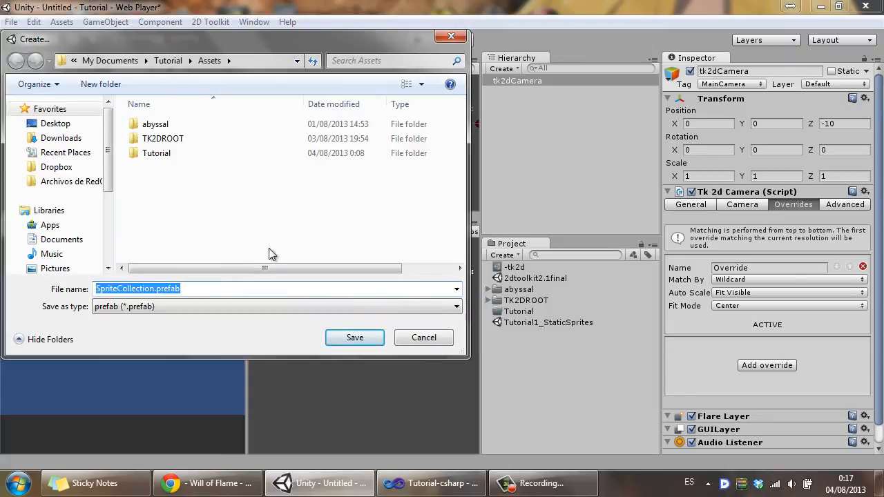
{"action": "double_click", "coordinate": [156, 152]}
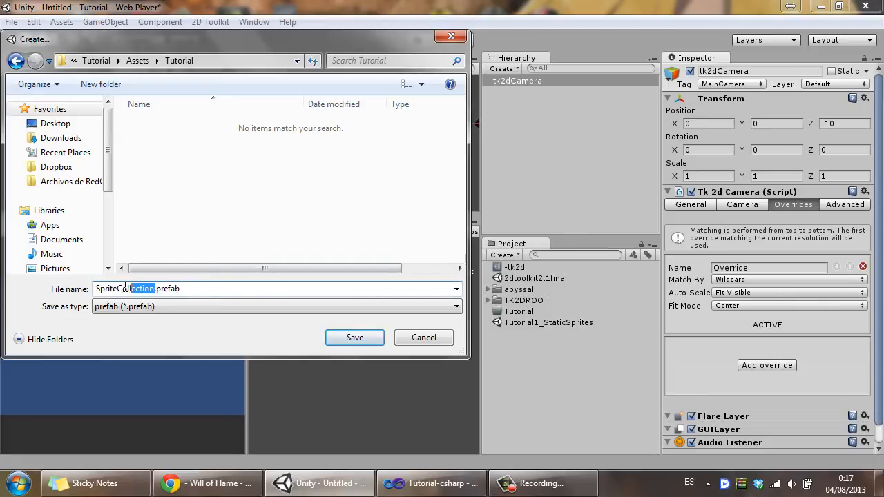
{"action": "type", "text": "Fish.prefab"}
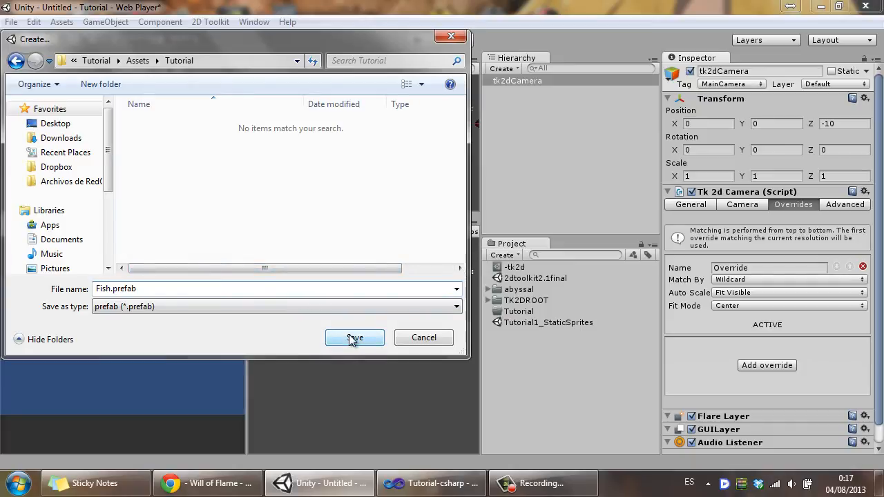
{"action": "left_click", "coordinate": [354, 337]}
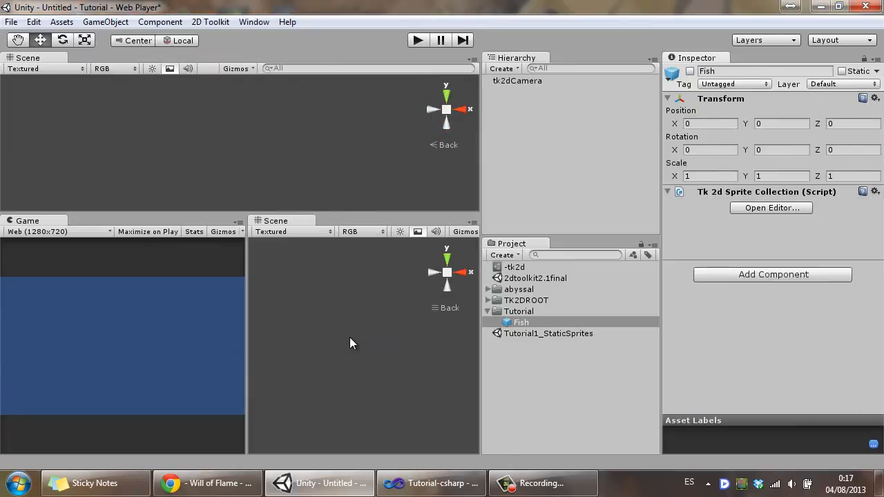
{"action": "mouse_move", "coordinate": [370, 343]}
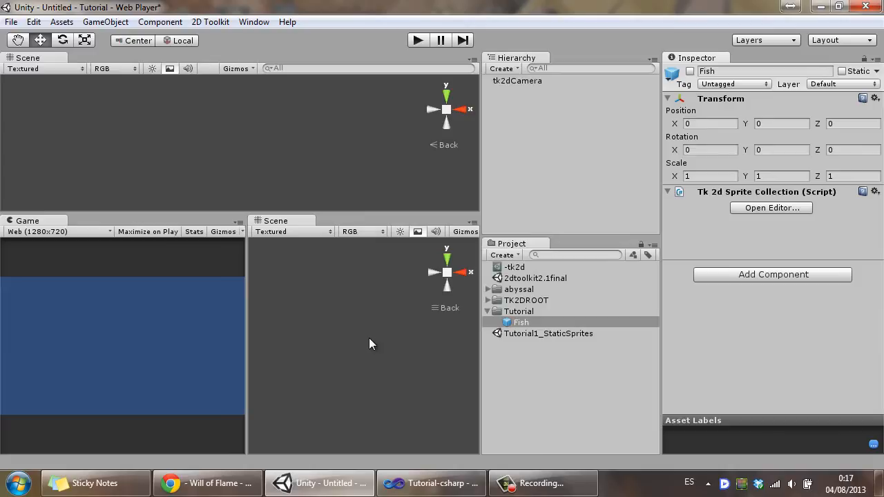
{"action": "mouse_move", "coordinate": [754, 225]}
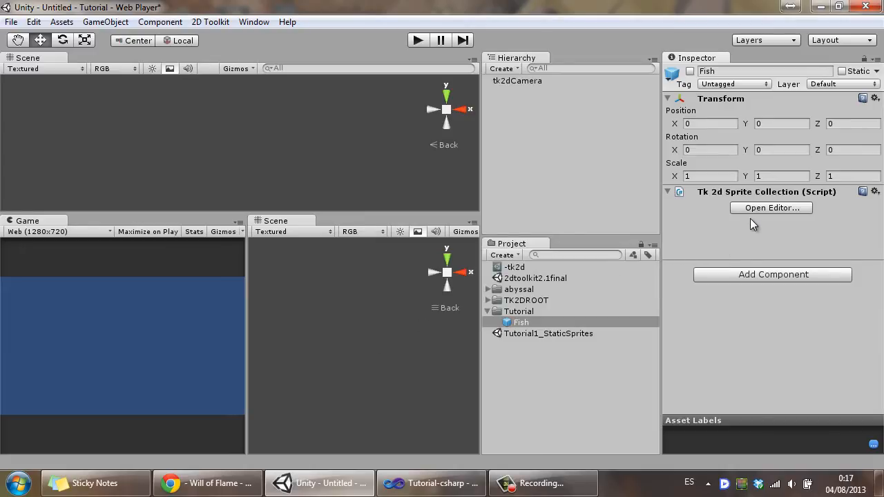
Load abyssal_swim_01–08 into the Fish sprite collection editor.
{"action": "left_click", "coordinate": [771, 207]}
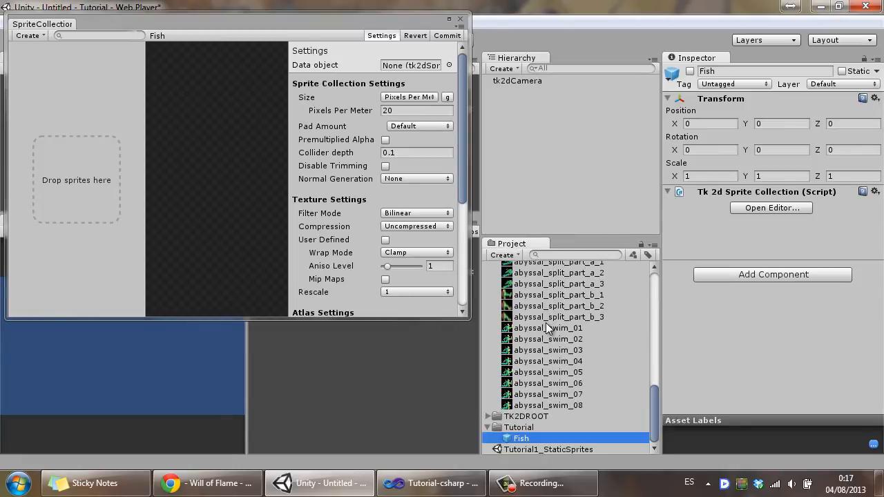
{"action": "left_click", "coordinate": [547, 329]}
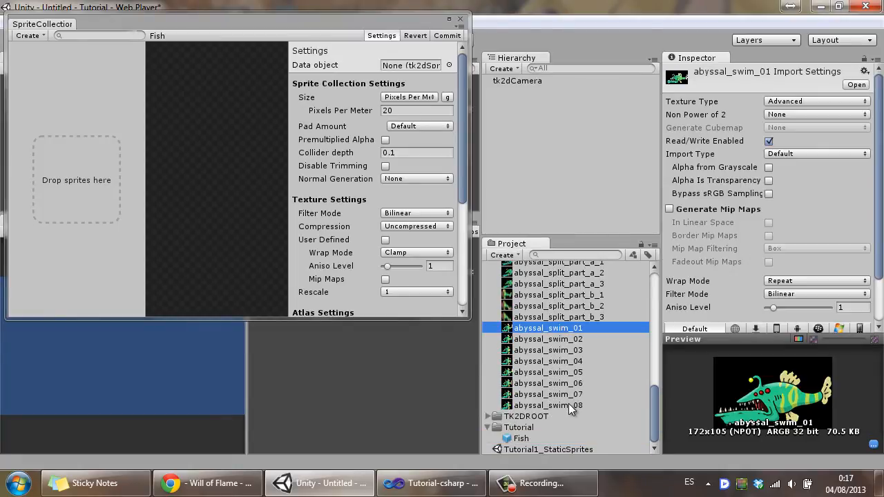
{"action": "left_click", "coordinate": [547, 406]}
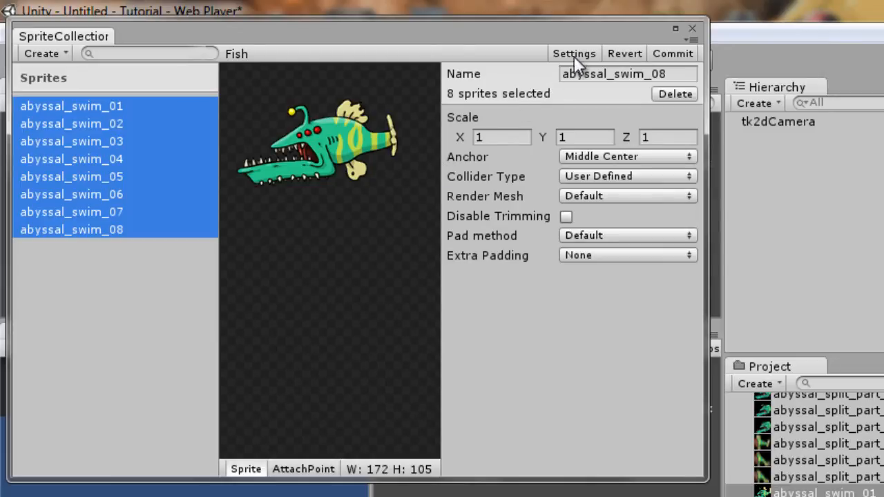
{"action": "left_click", "coordinate": [574, 53]}
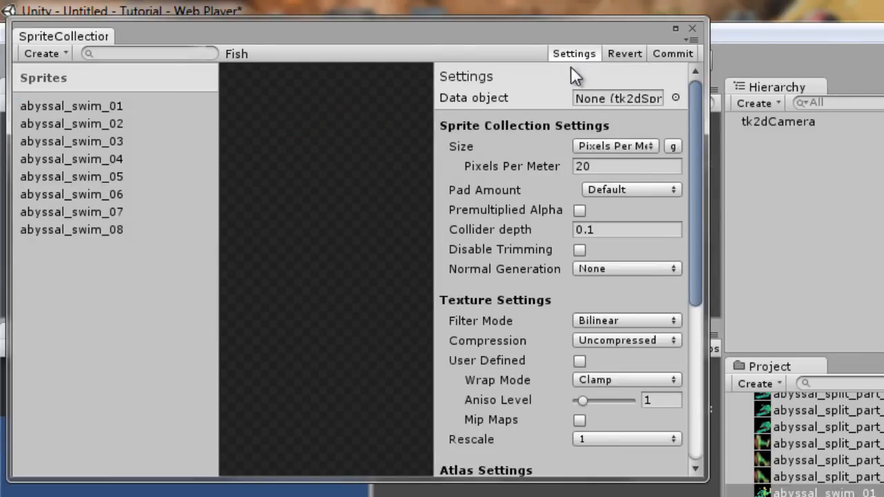
{"action": "left_click", "coordinate": [627, 166]}
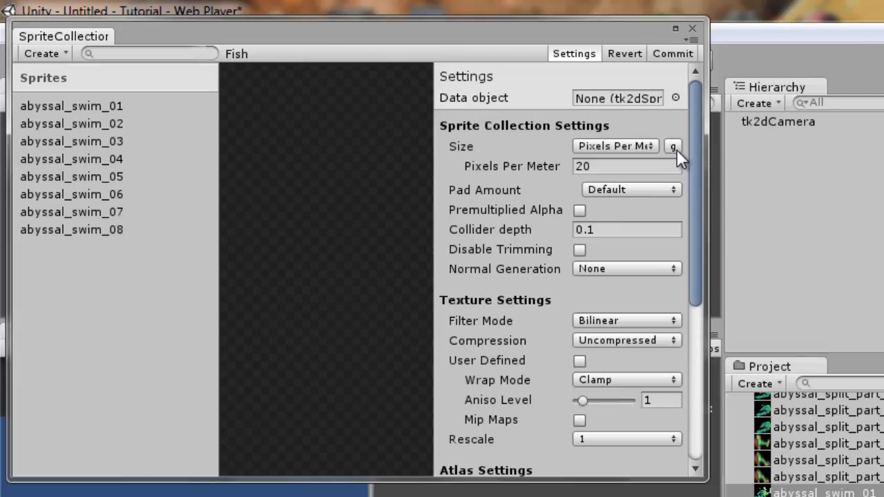
{"action": "mouse_move", "coordinate": [656, 163]}
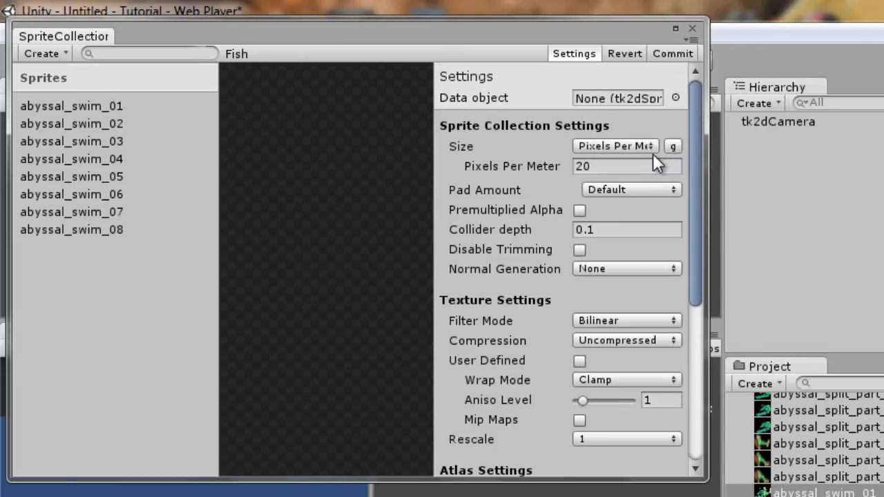
{"action": "mouse_move", "coordinate": [610, 153]}
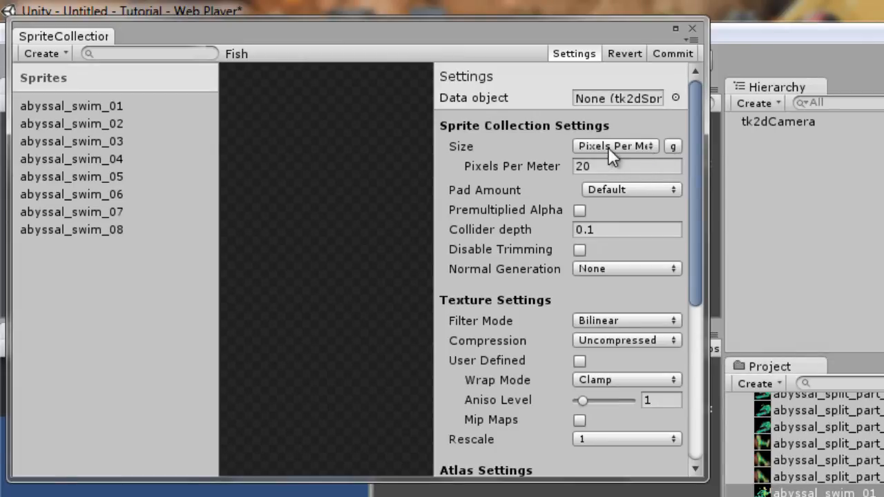
{"action": "mouse_move", "coordinate": [287, 145]}
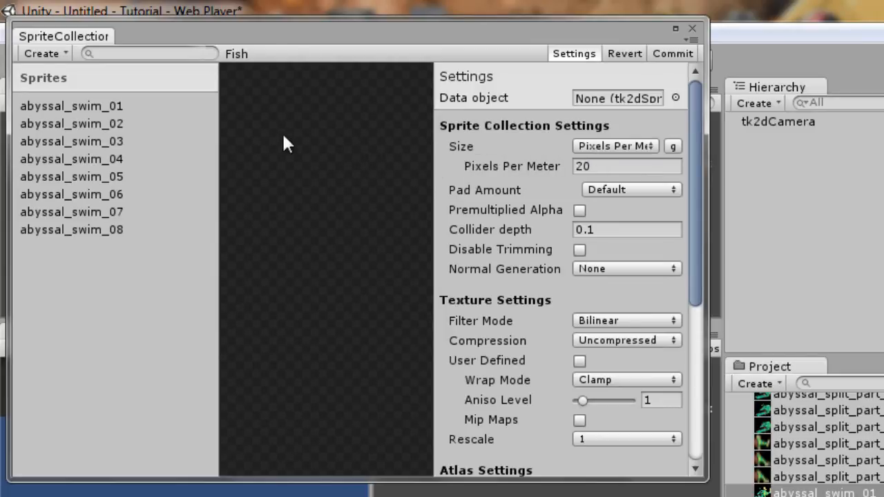
Give all eight sprites a Box Trimmed collider and commit the collection.
{"action": "left_click", "coordinate": [72, 105]}
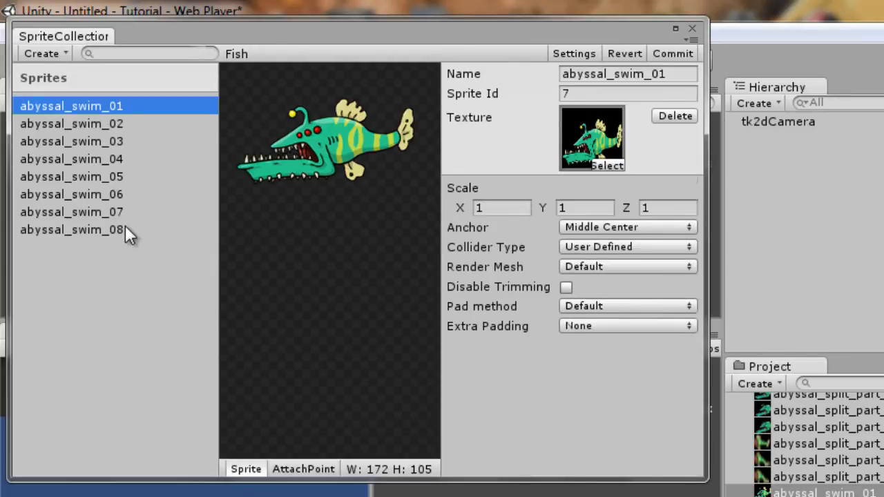
{"action": "left_click", "coordinate": [72, 229]}
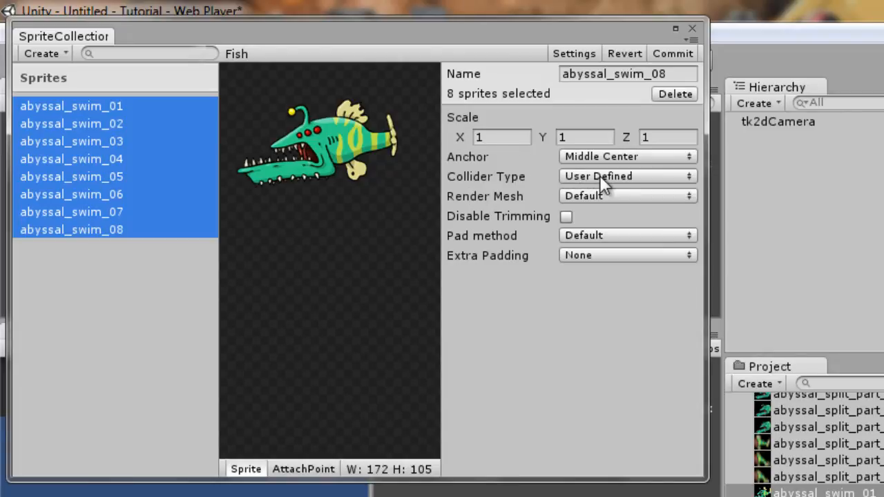
{"action": "left_click", "coordinate": [624, 177]}
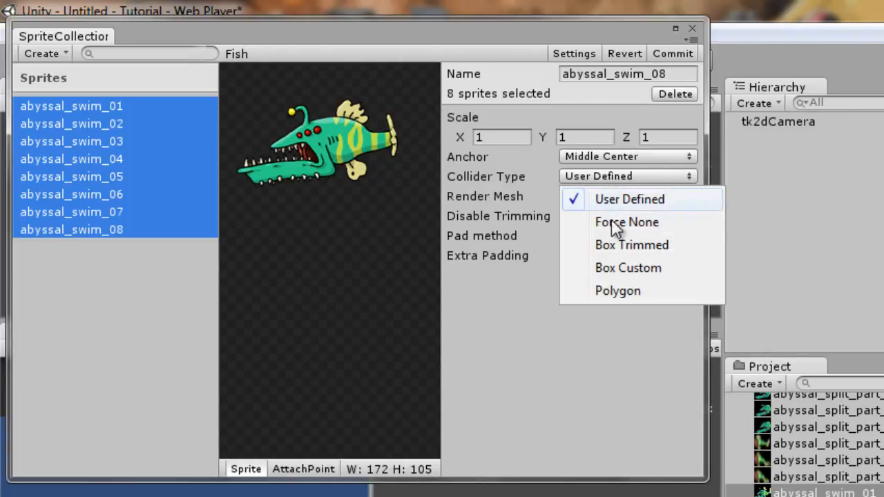
{"action": "left_click", "coordinate": [631, 244]}
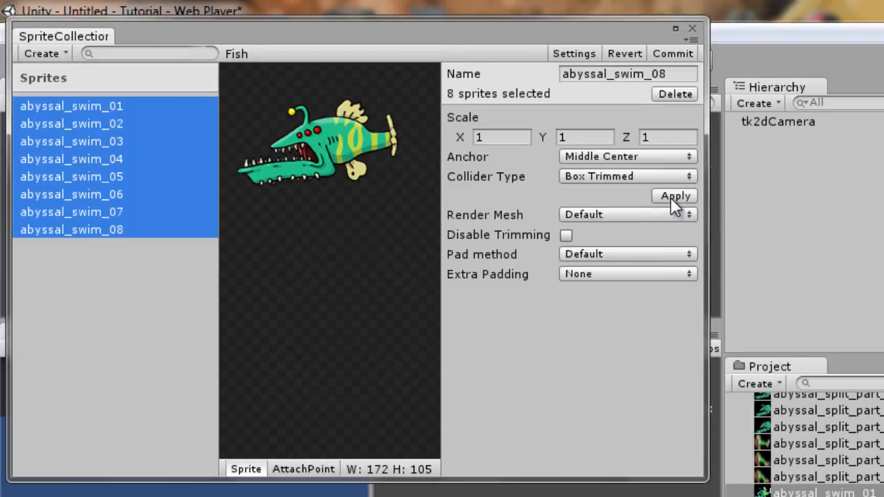
{"action": "left_click", "coordinate": [673, 196]}
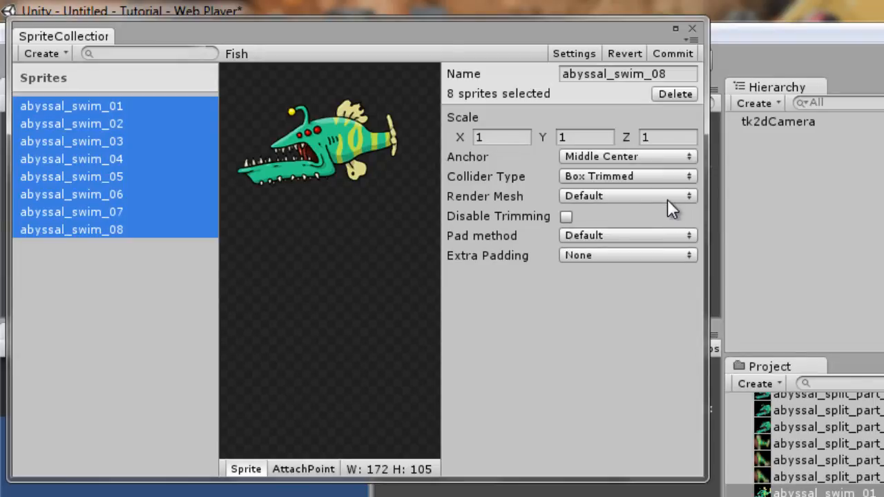
{"action": "mouse_move", "coordinate": [687, 36]}
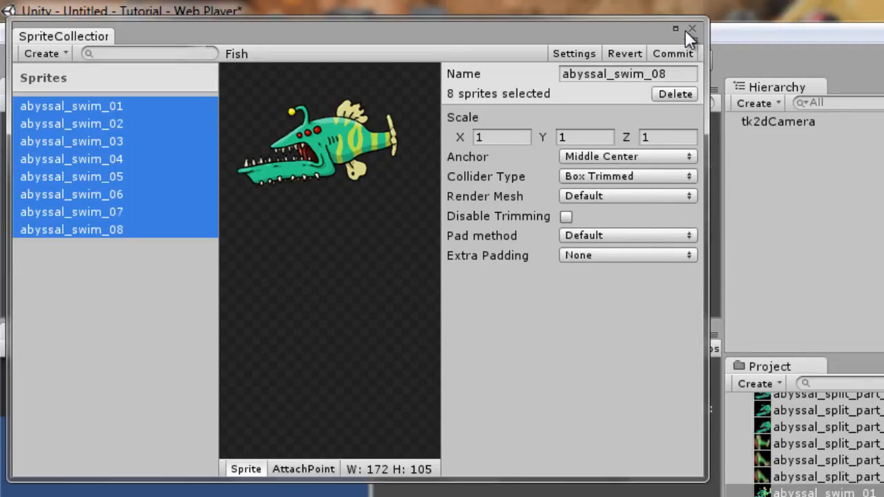
{"action": "mouse_move", "coordinate": [684, 62]}
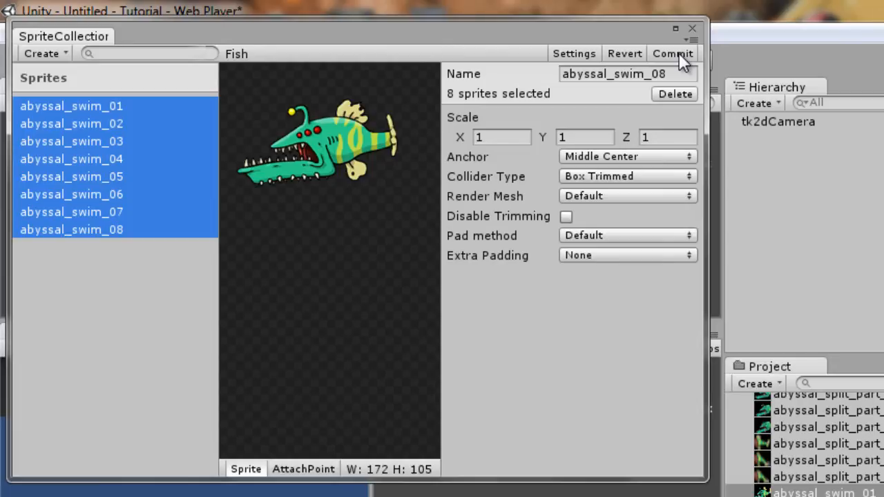
{"action": "left_click", "coordinate": [671, 53]}
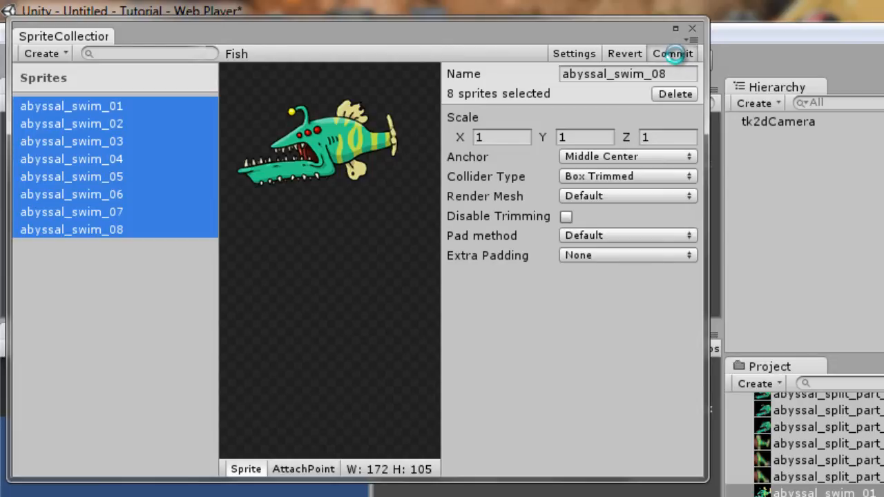
{"action": "mouse_move", "coordinate": [684, 62]}
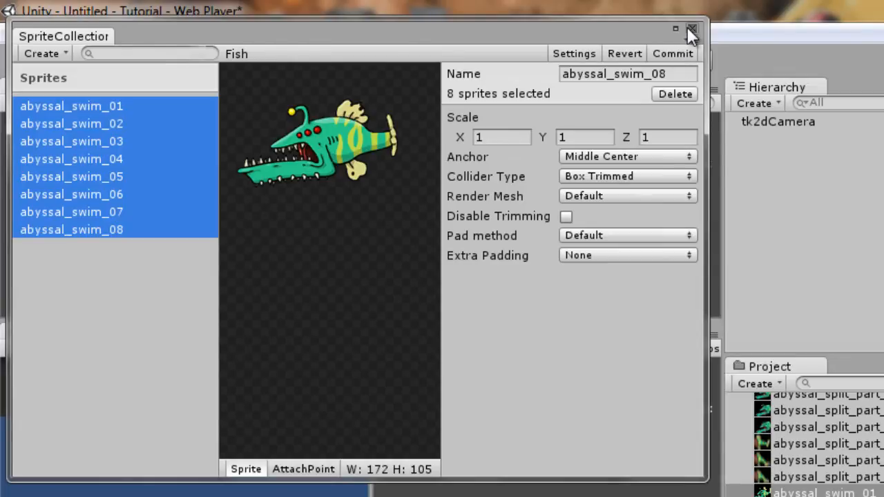
Close the collection editor and atlas0 preview, collapsing the Fish Data folder.
{"action": "left_click", "coordinate": [693, 31]}
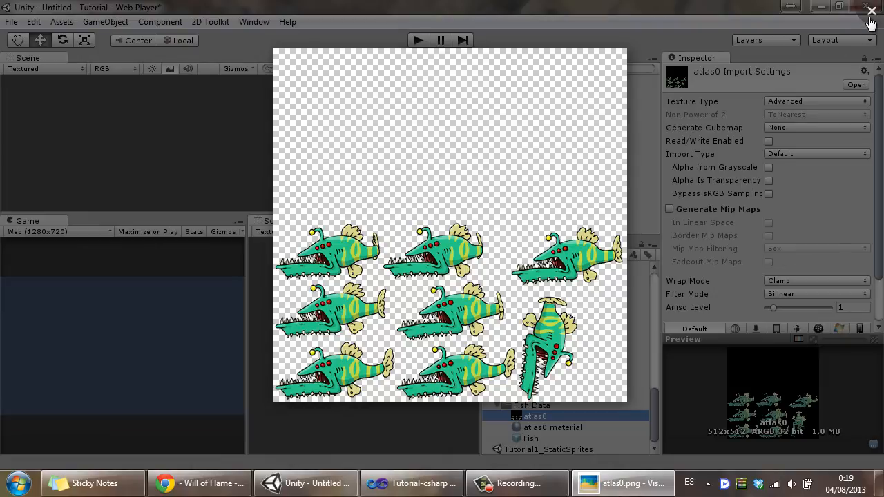
{"action": "left_click", "coordinate": [870, 11]}
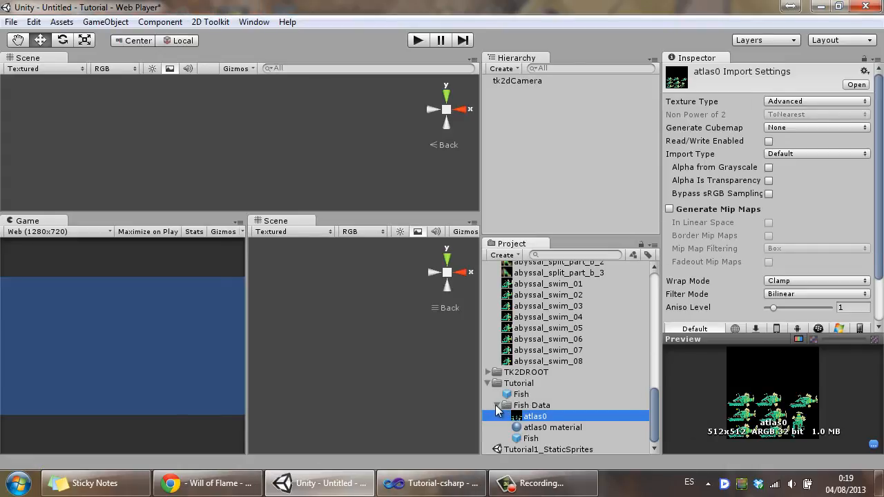
{"action": "scroll", "scroll_direction": "up", "scroll_amount": 3}
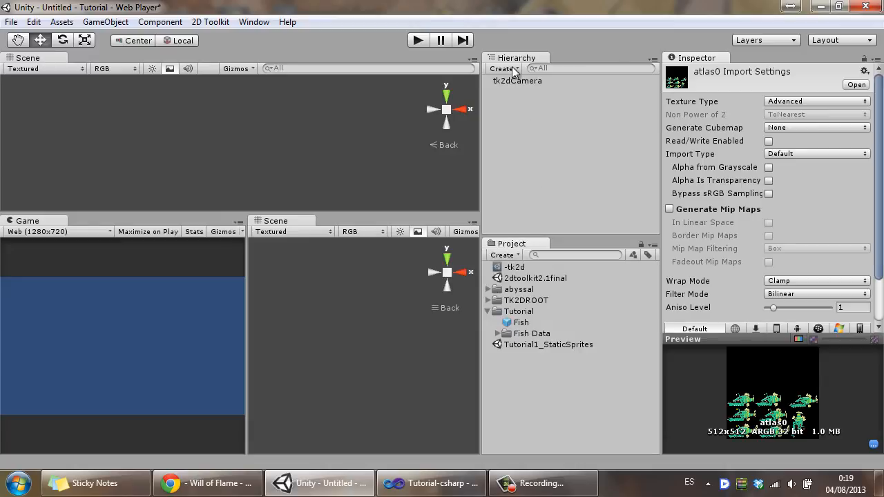
Add a tk2d Sprite showing the abyssal_swim image from the Fish collection.
{"action": "left_click", "coordinate": [503, 68]}
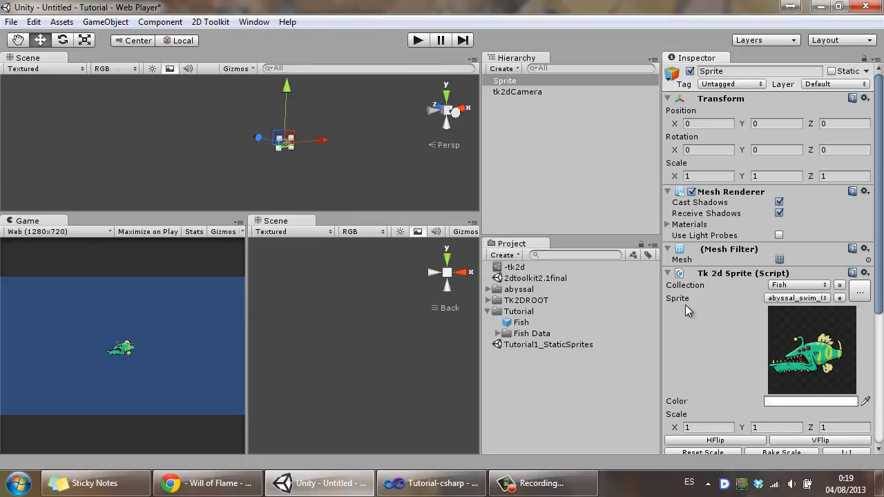
{"action": "mouse_move", "coordinate": [731, 292]}
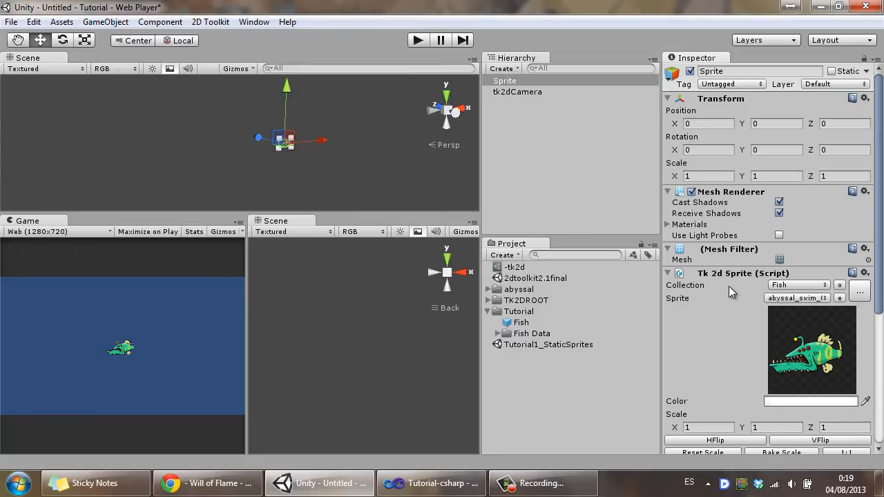
{"action": "left_click", "coordinate": [840, 298]}
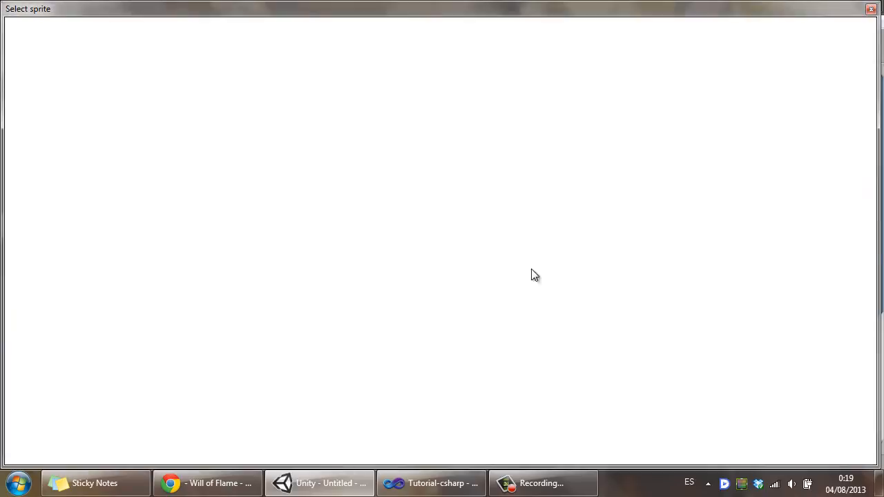
{"action": "left_click", "coordinate": [58, 83]}
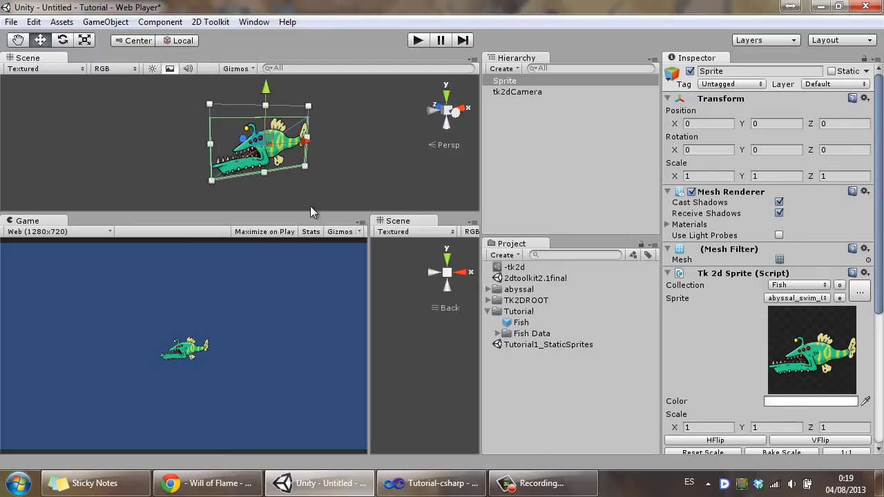
{"action": "mouse_move", "coordinate": [740, 279]}
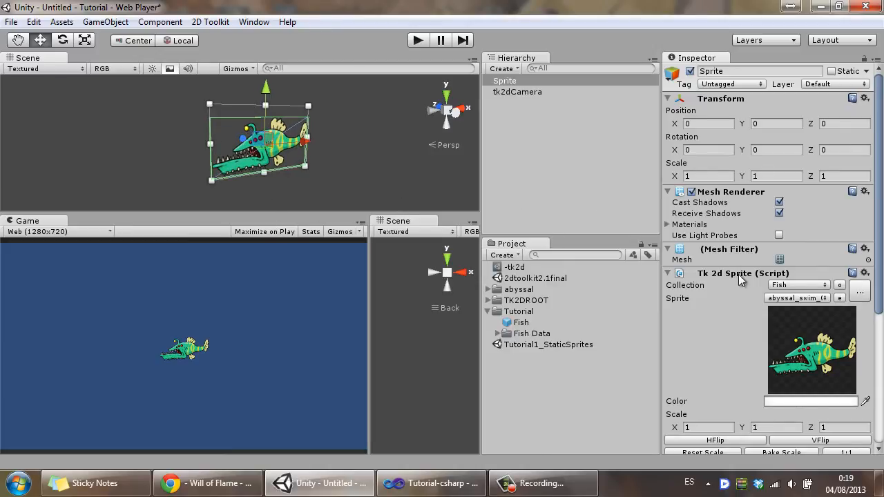
Attach a new C# script named Fish to the sprite via Add Component.
{"action": "scroll", "scroll_direction": "down", "scroll_amount": 3}
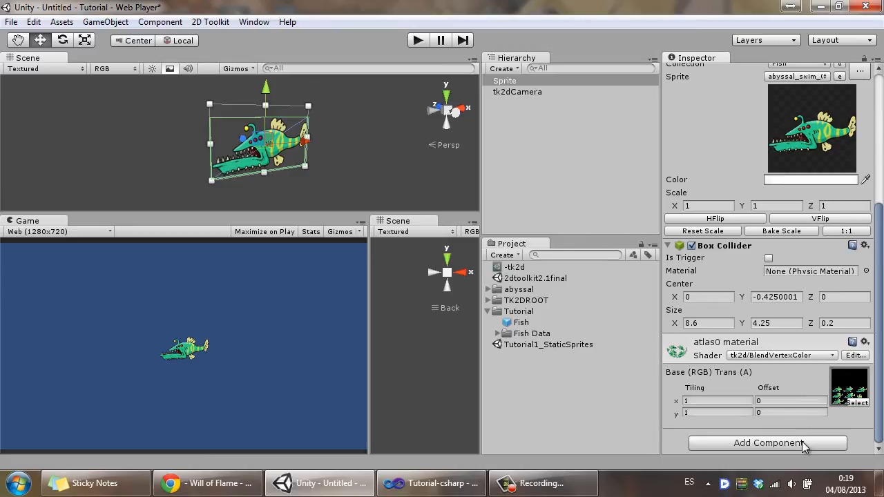
{"action": "left_click", "coordinate": [768, 441]}
{"action": "type", "text": "Fish"}
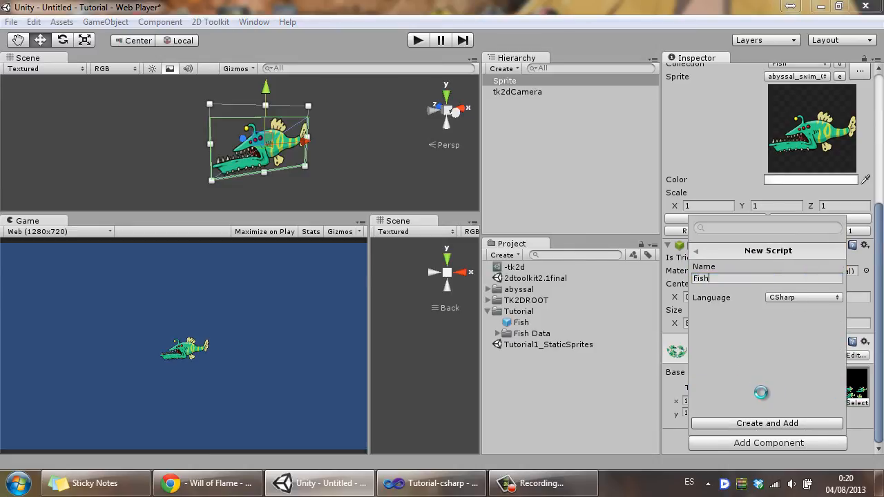
{"action": "left_click", "coordinate": [766, 422]}
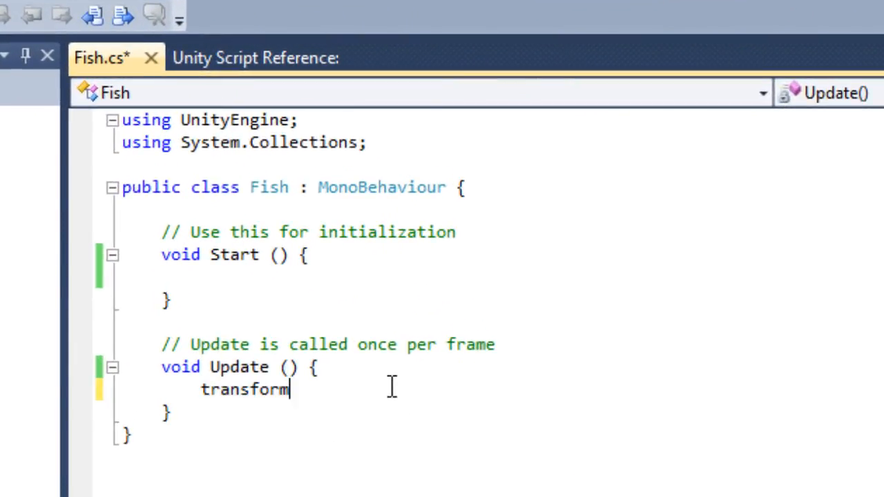
Write transform.Translate(-4f*Time.deltaTime, 0, 0); in the Fish script's Update.
{"action": "type", "text": ".Translate"}
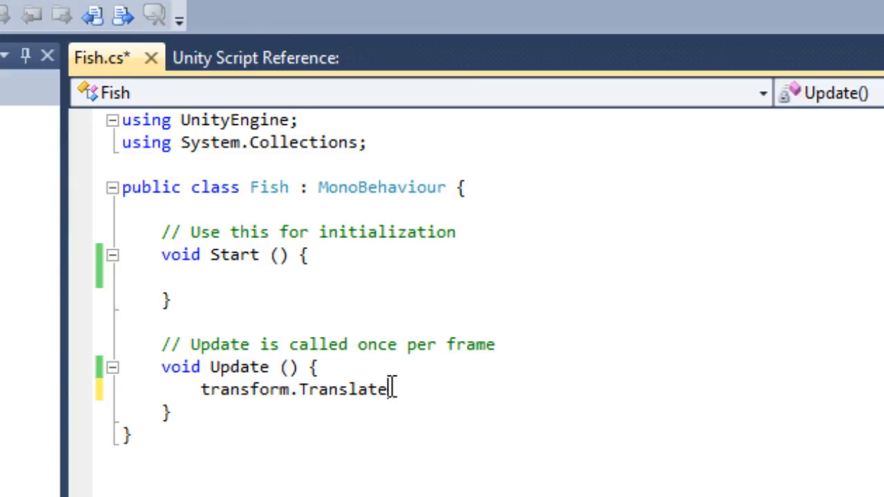
{"action": "type", "text": "("}
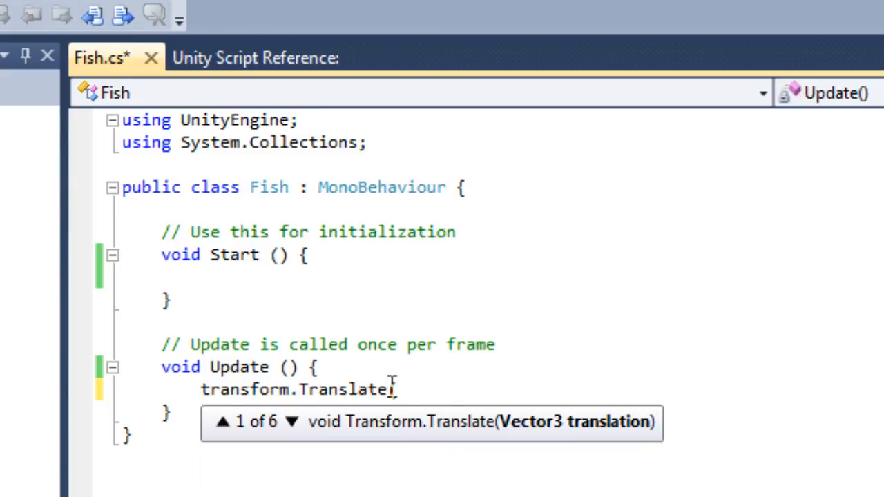
{"action": "type", "text": "-"}
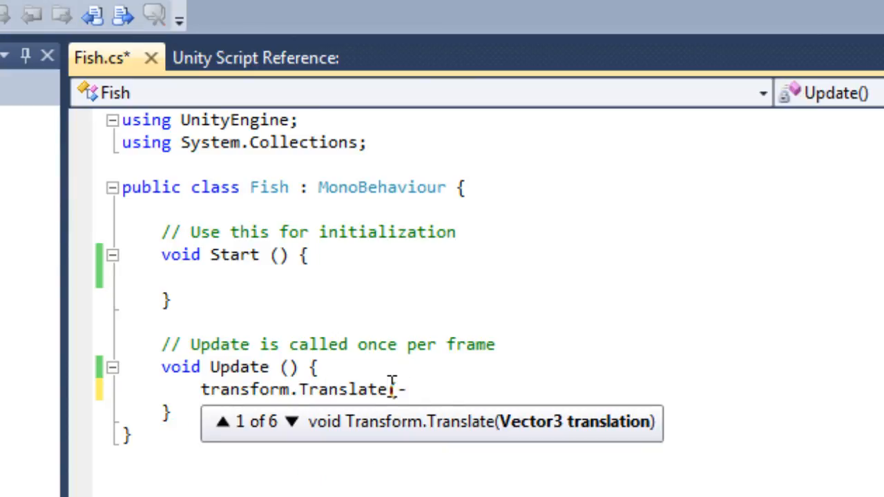
{"action": "type", "text": "4f"}
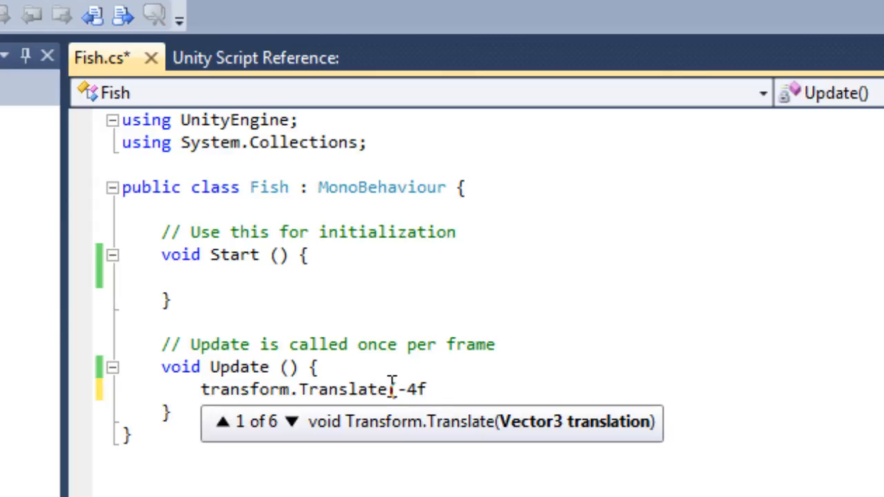
{"action": "type", "text": "*Time."}
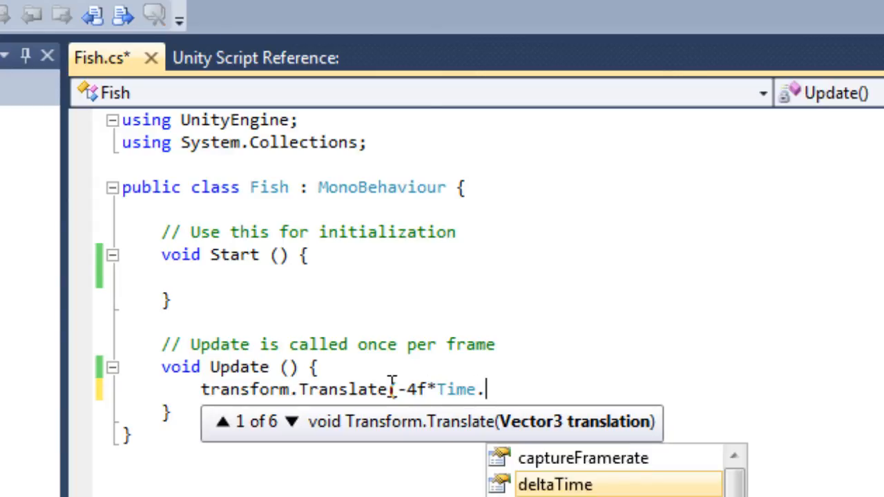
{"action": "type", "text": "deltaTime,"}
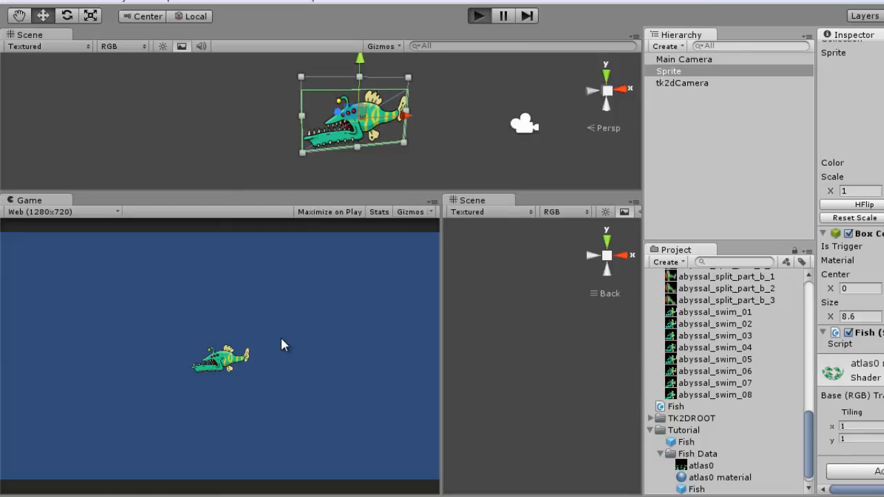
{"action": "mouse_move", "coordinate": [240, 321]}
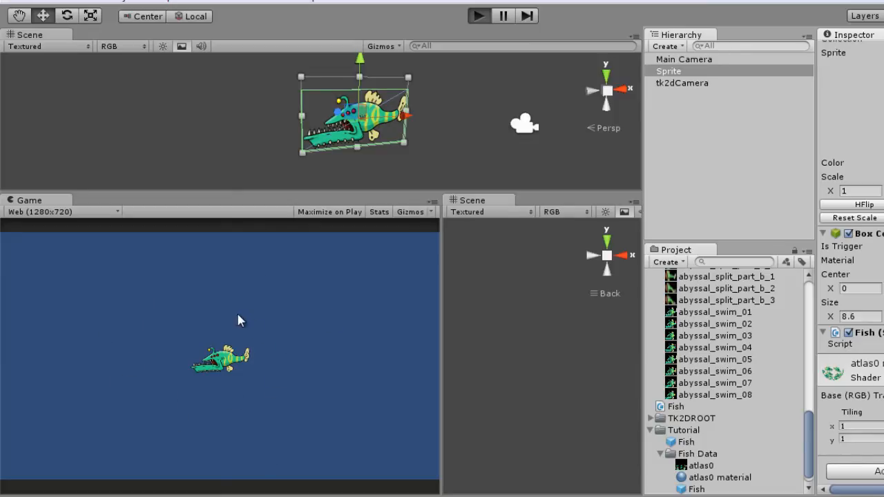
{"action": "left_click", "coordinate": [477, 15]}
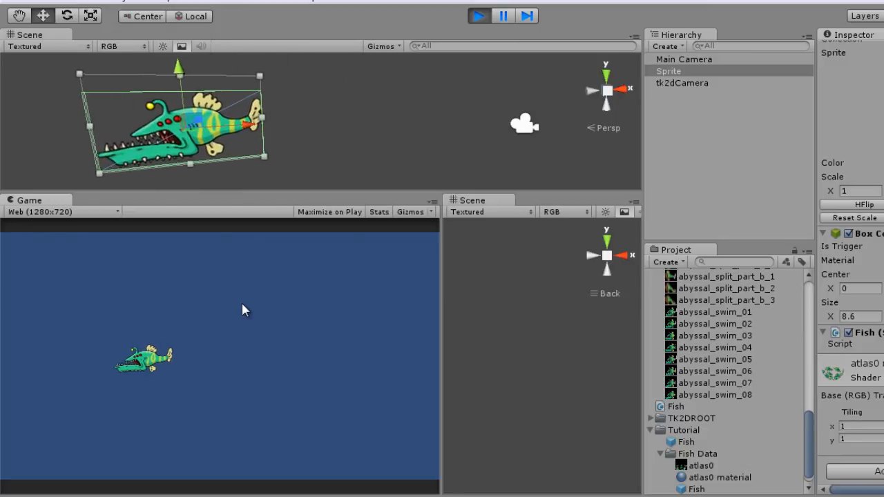
{"action": "left_click", "coordinate": [477, 15]}
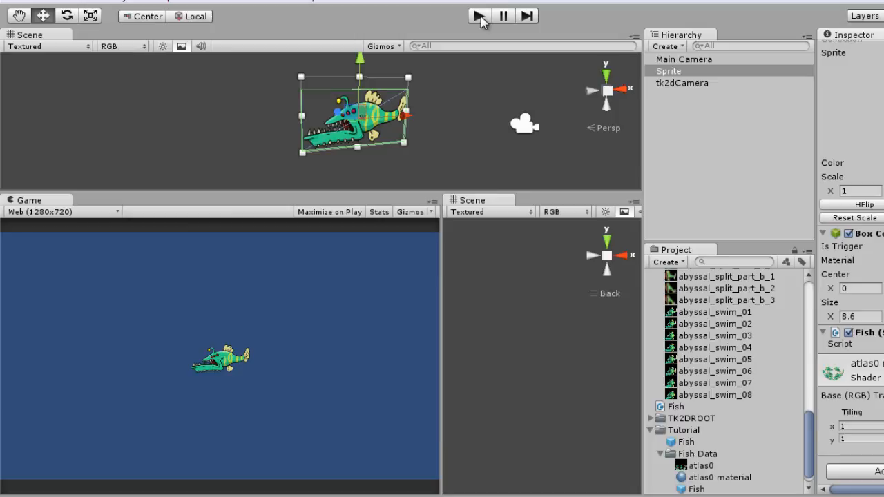
{"action": "mouse_move", "coordinate": [461, 95]}
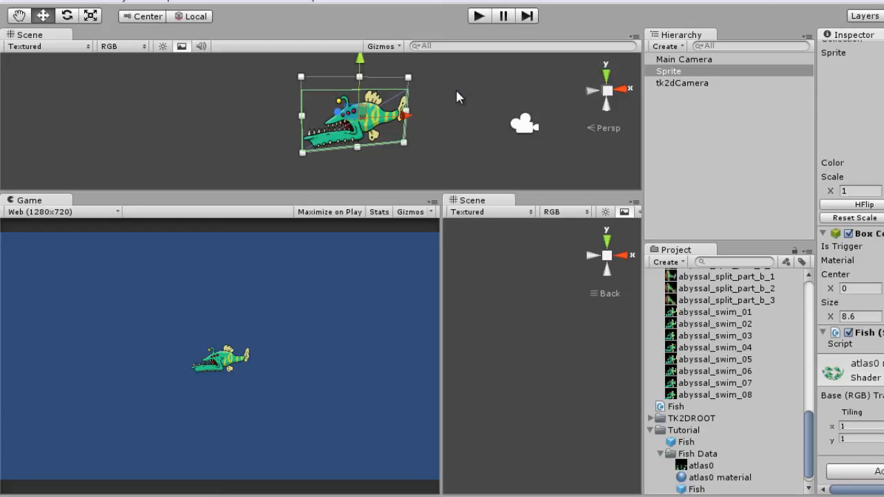
{"action": "mouse_move", "coordinate": [477, 94]}
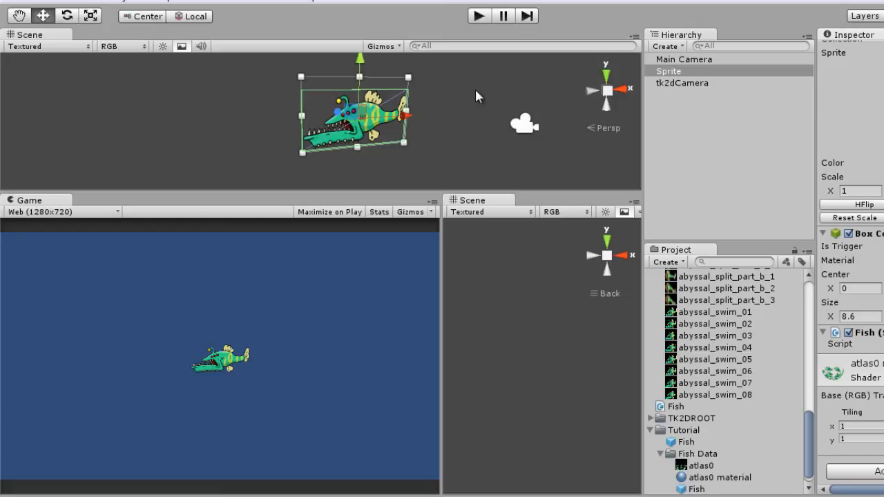